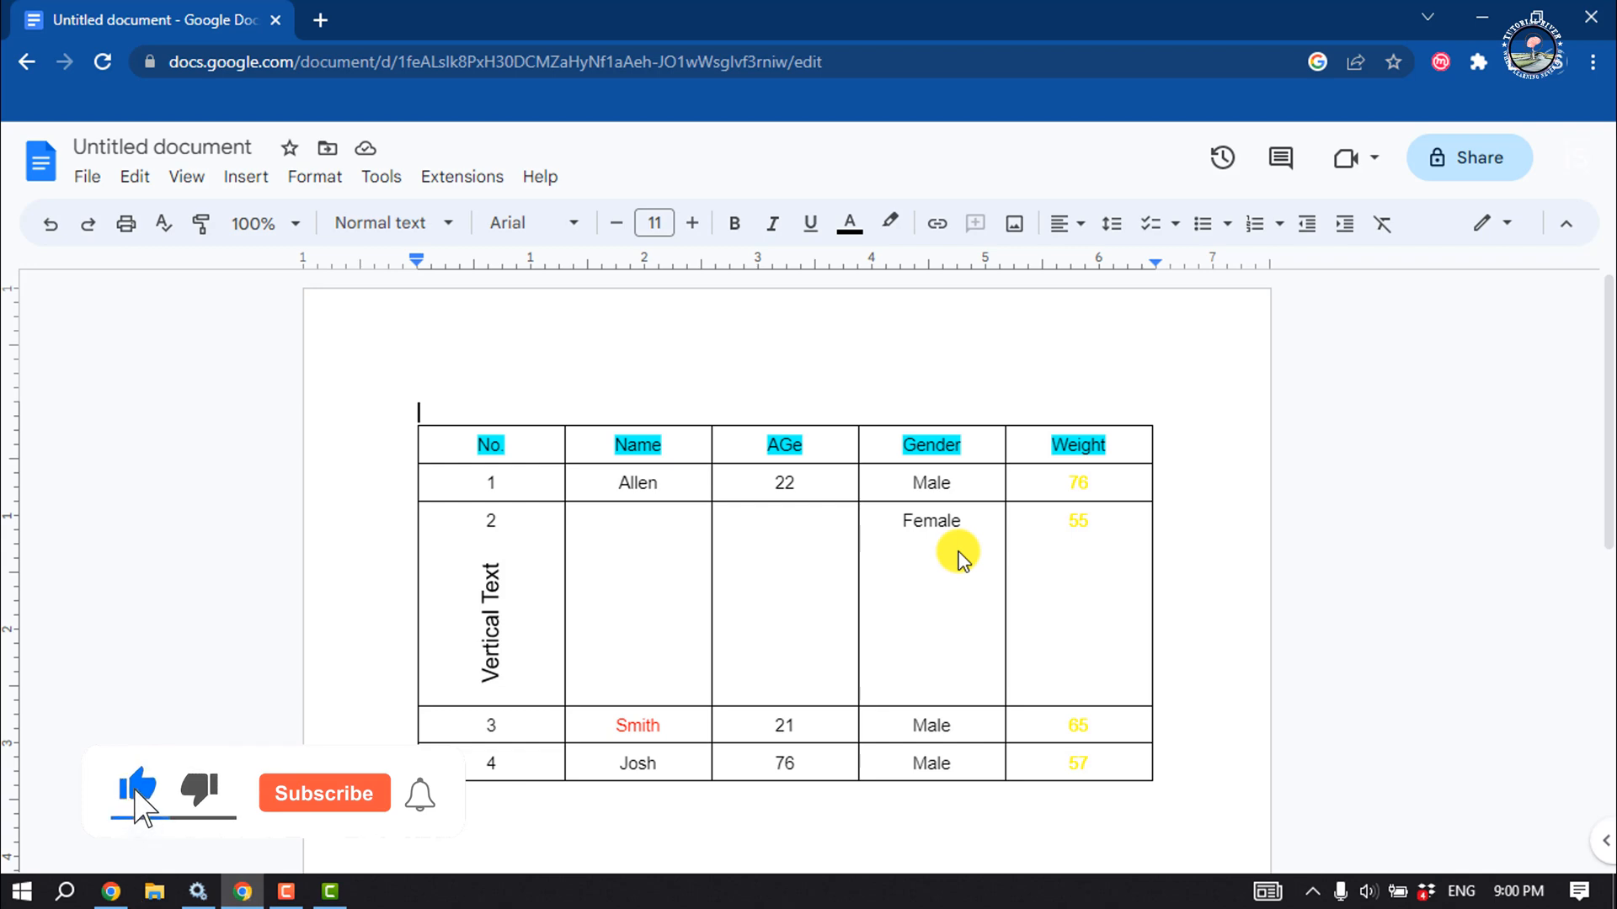
Start a new blank drawing from inside the empty AGe cell of row 2.
left_click(324, 793)
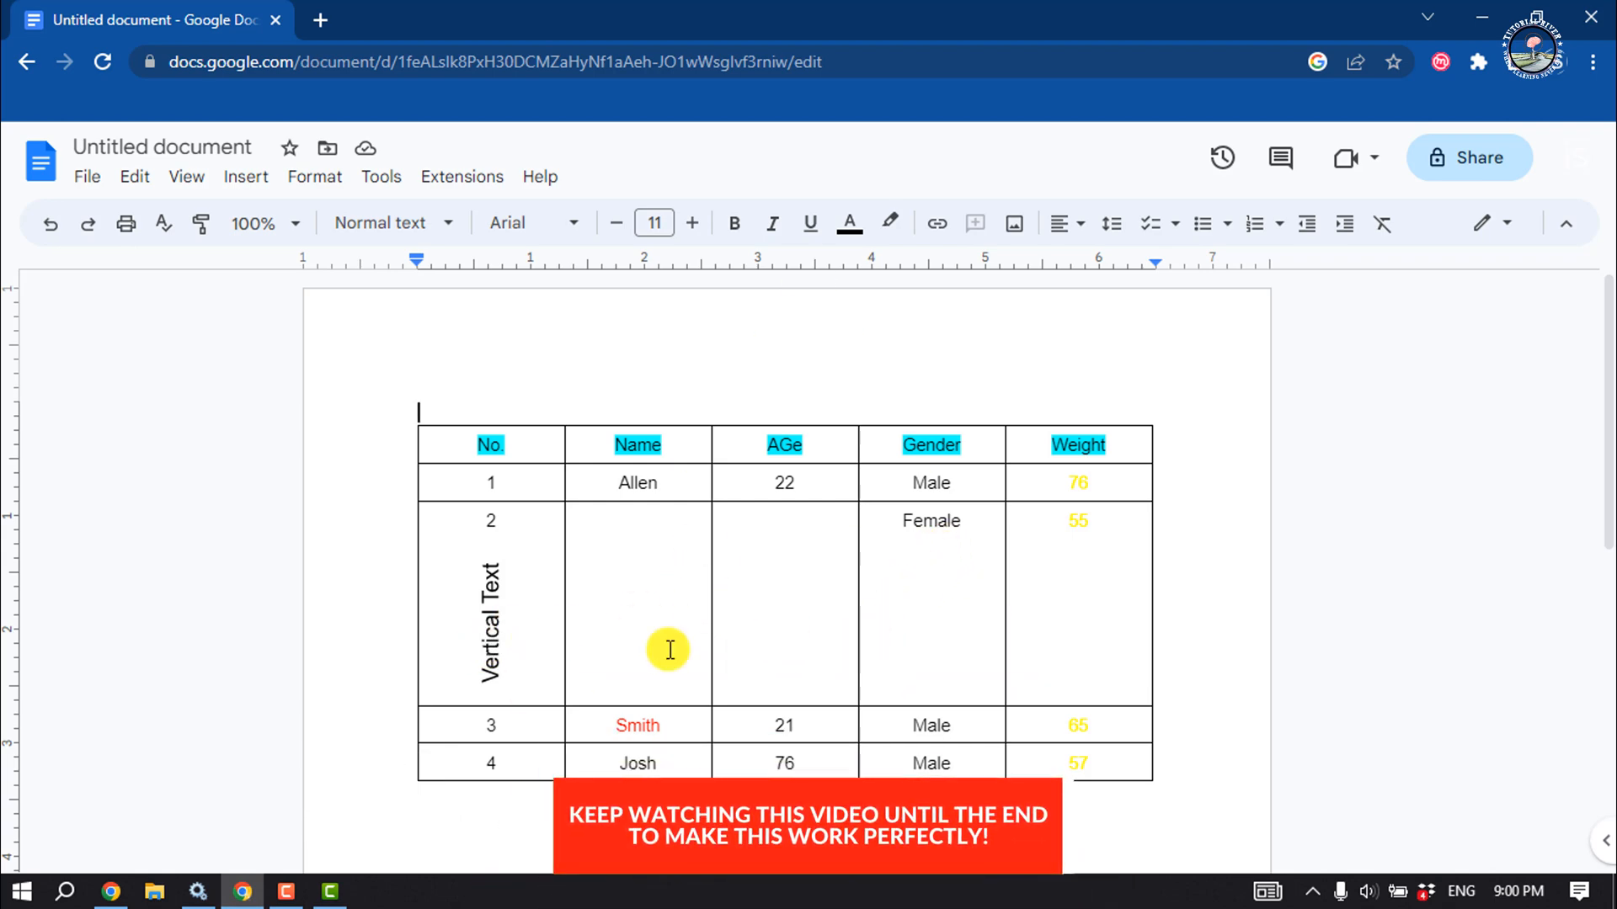
left_click(795, 611)
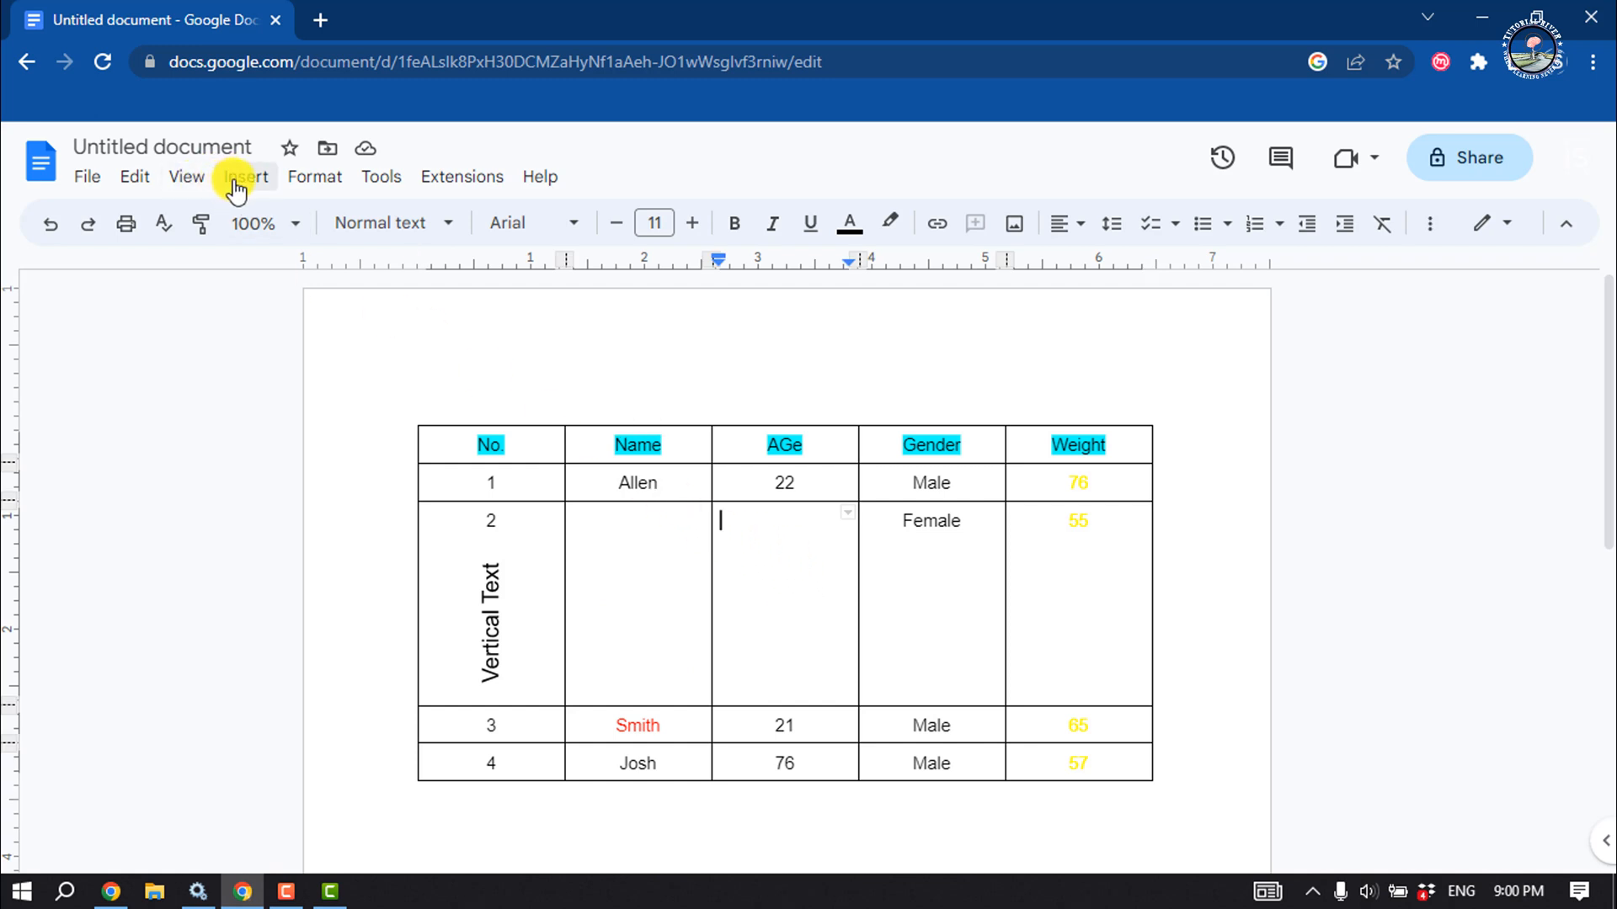
left_click(244, 176)
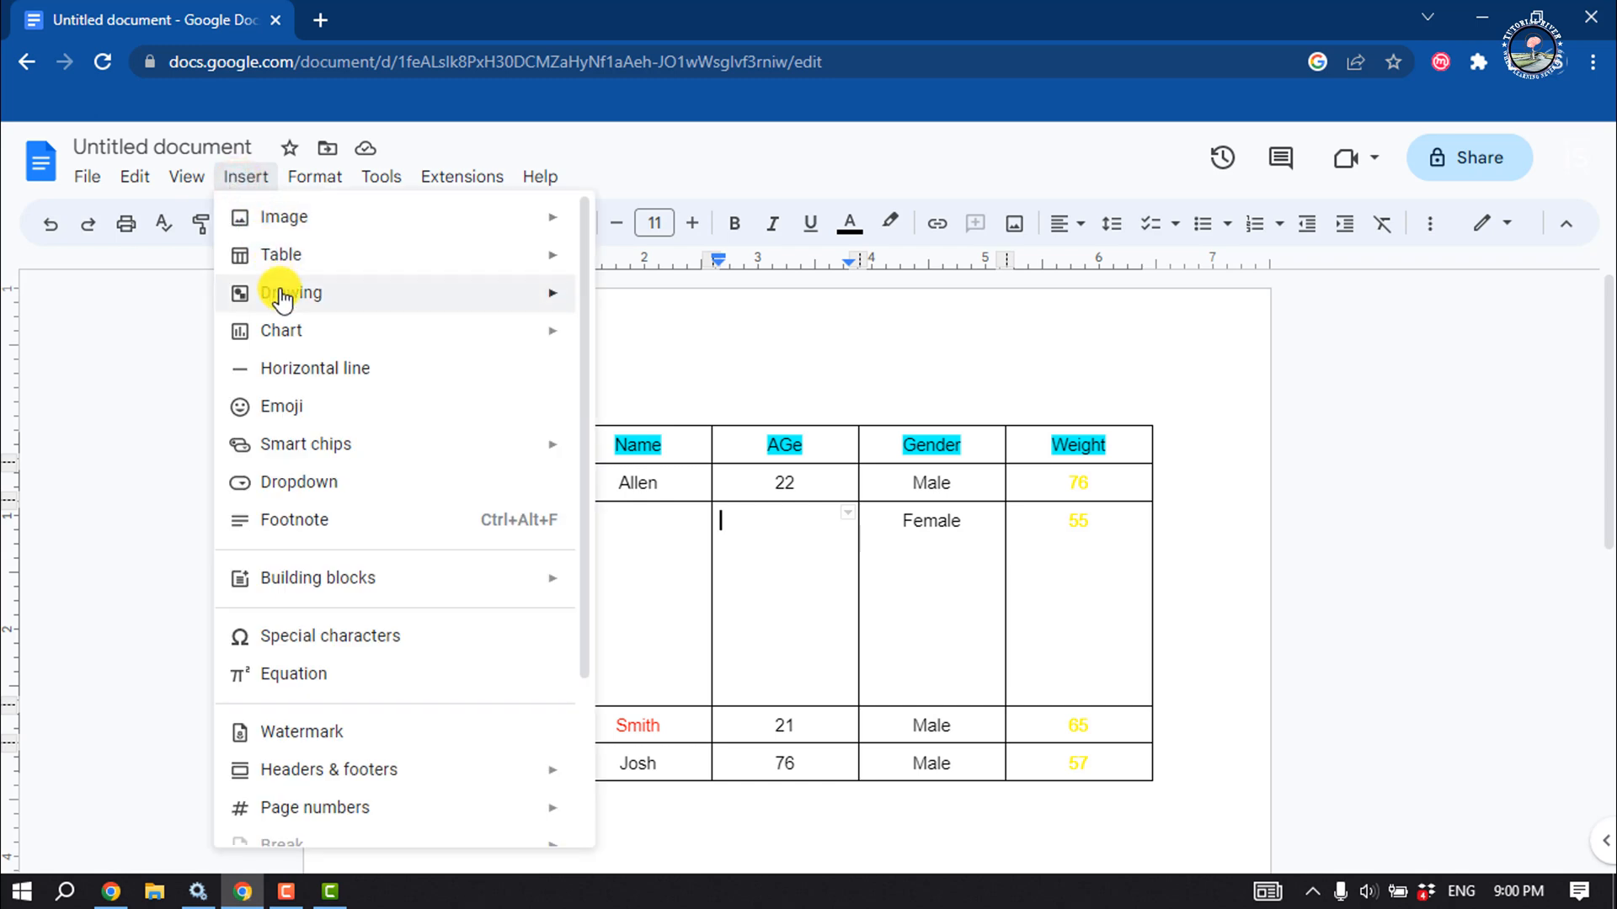
mouse_move(290, 293)
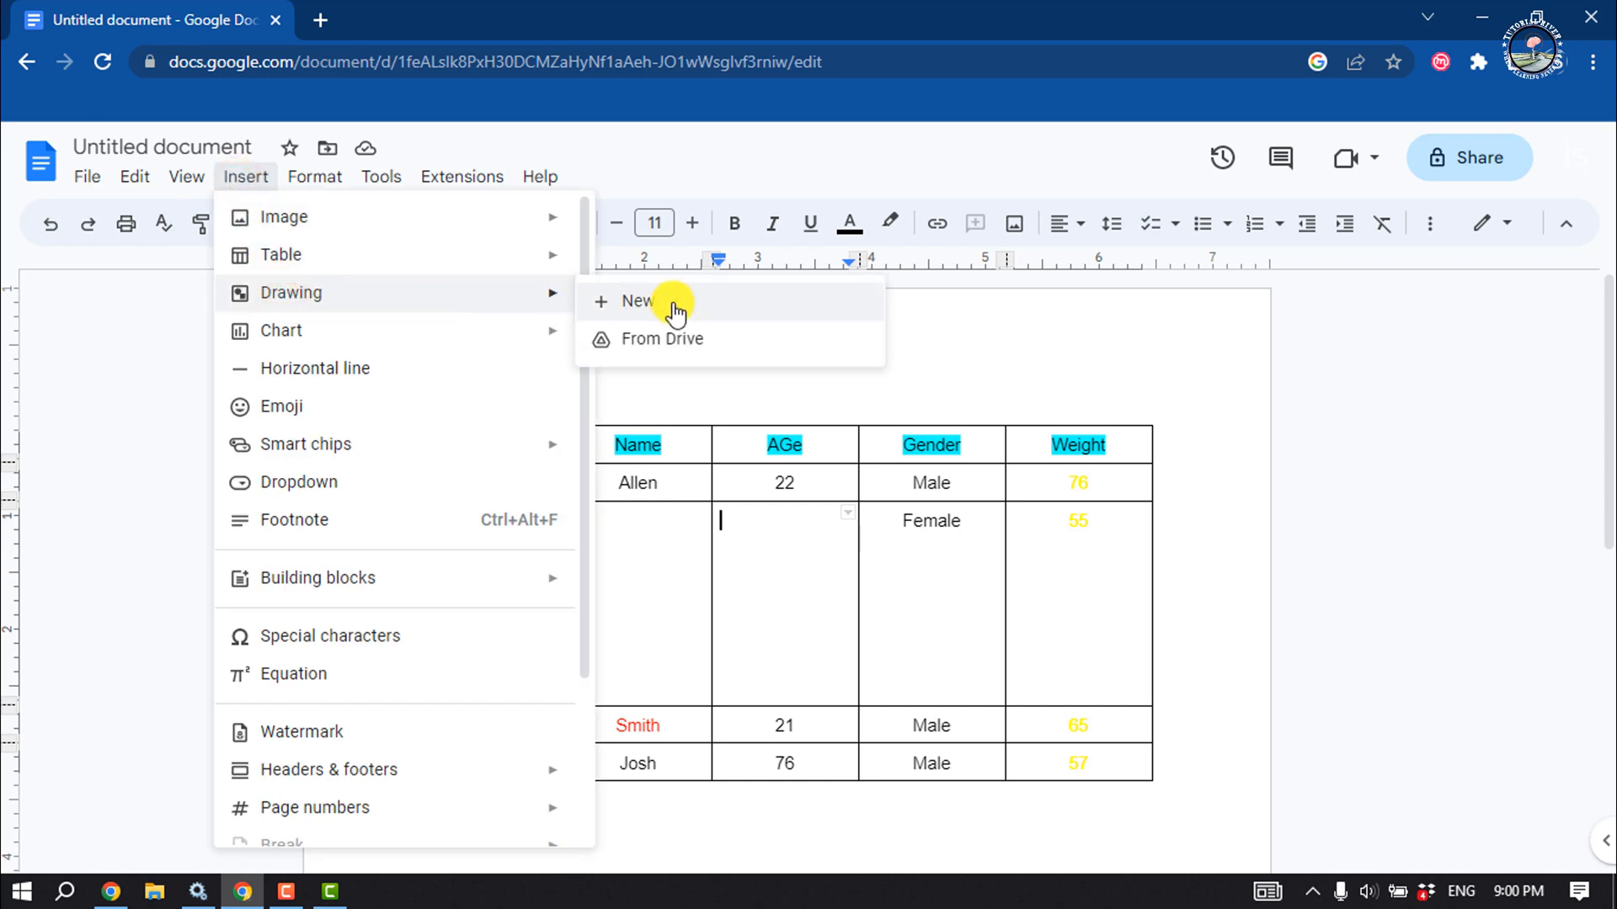
left_click(635, 301)
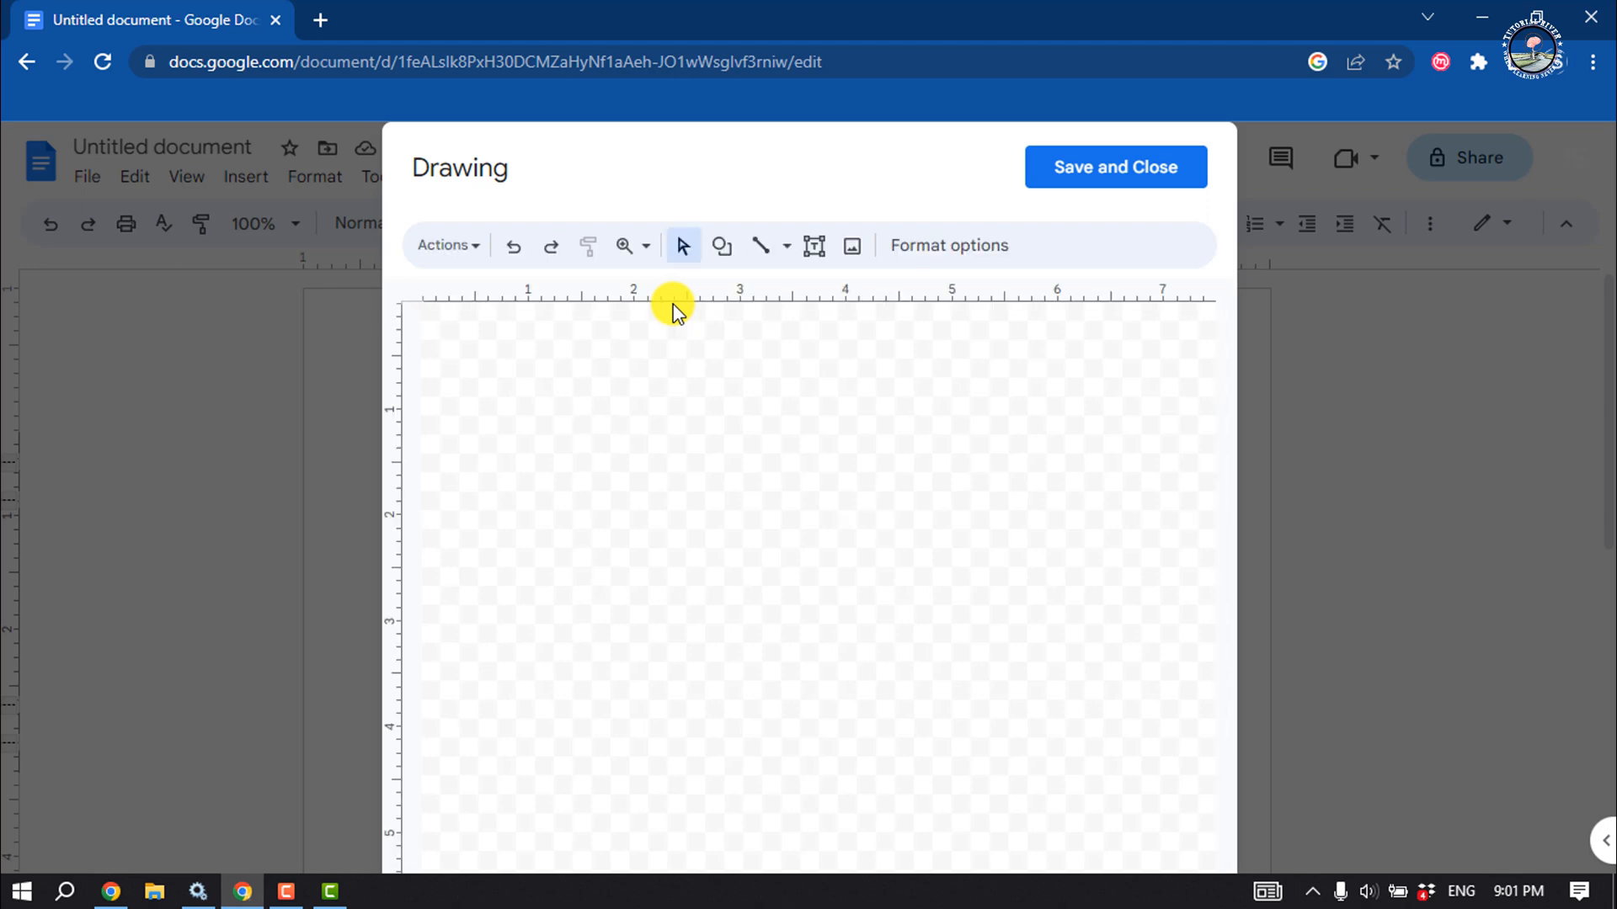
mouse_move(815, 246)
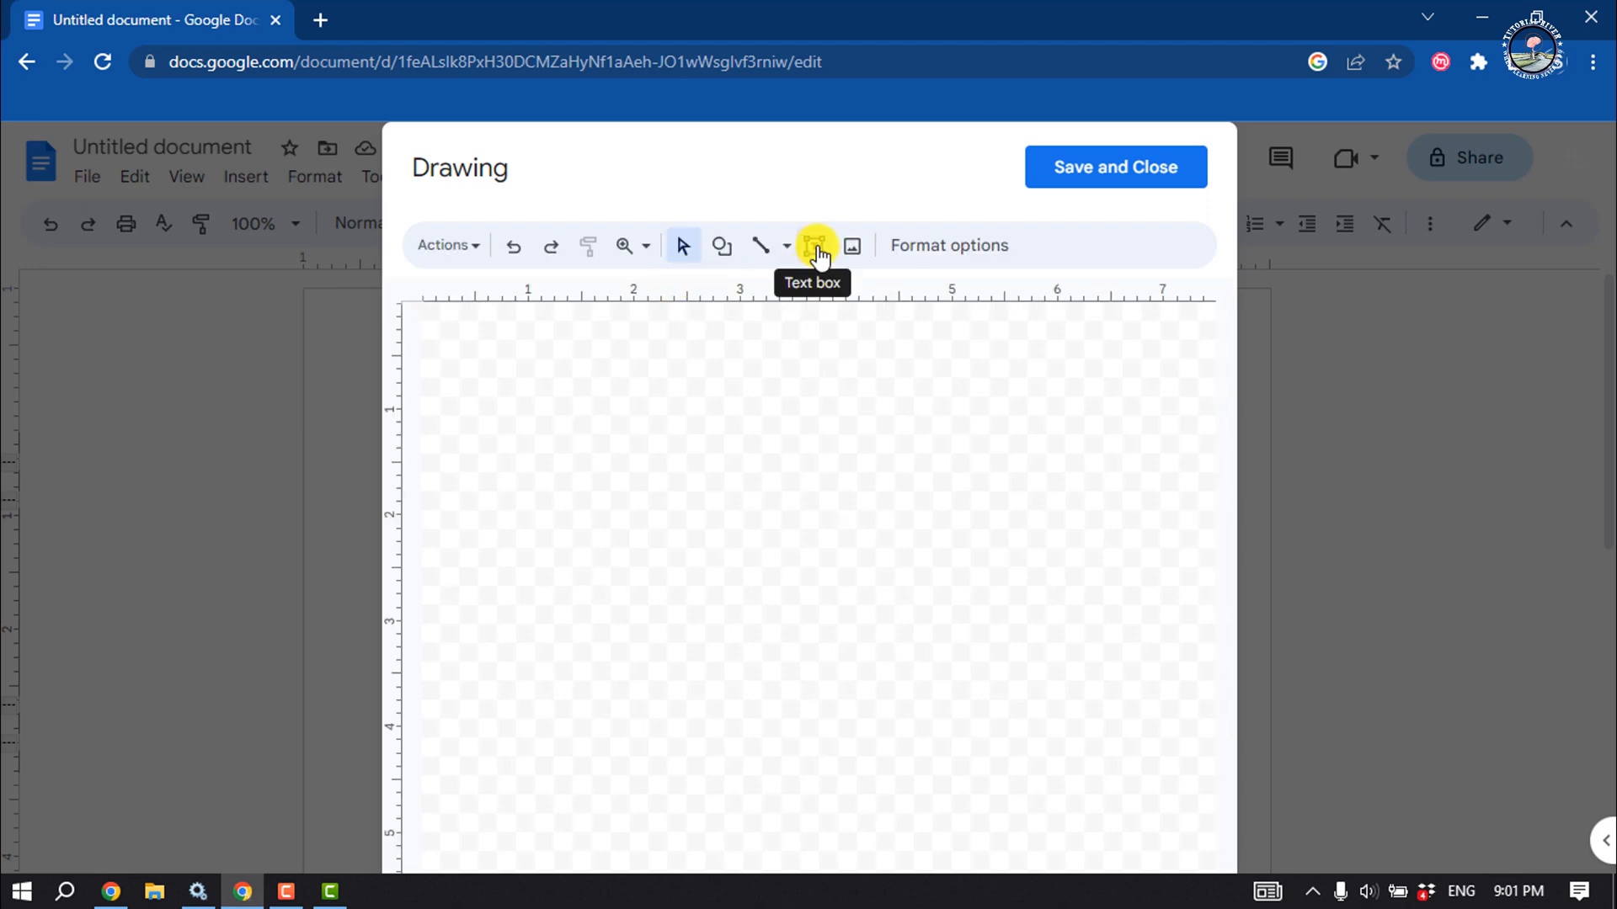
Add a text box on the canvas containing the word Hello.
left_click(814, 245)
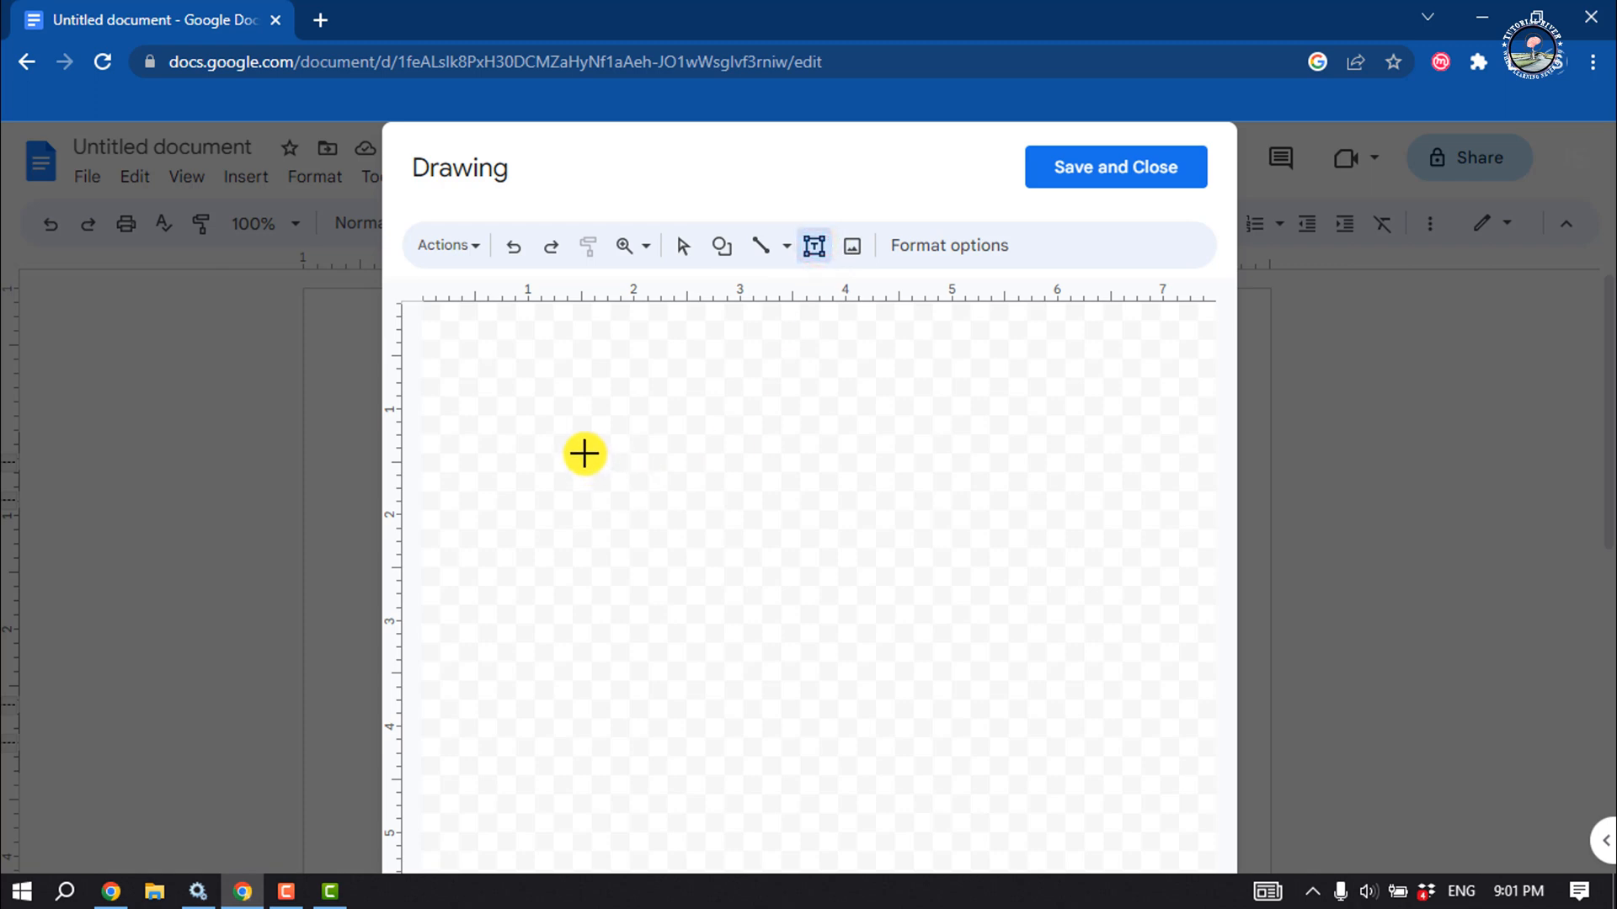
left_click_drag(585, 453, 839, 527)
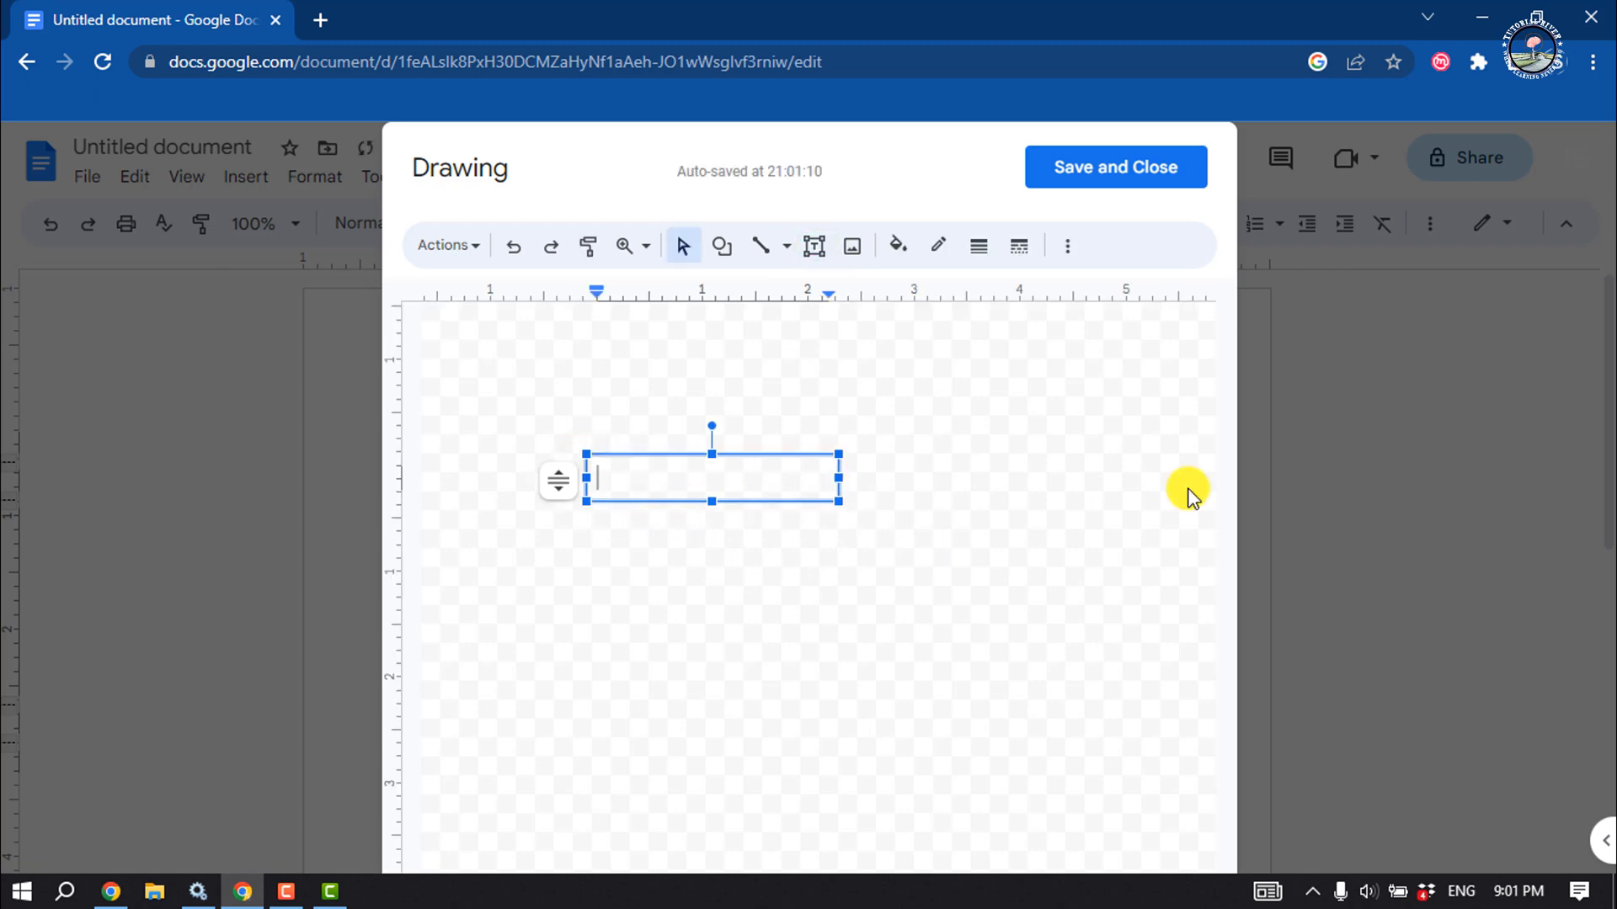
type("Hello")
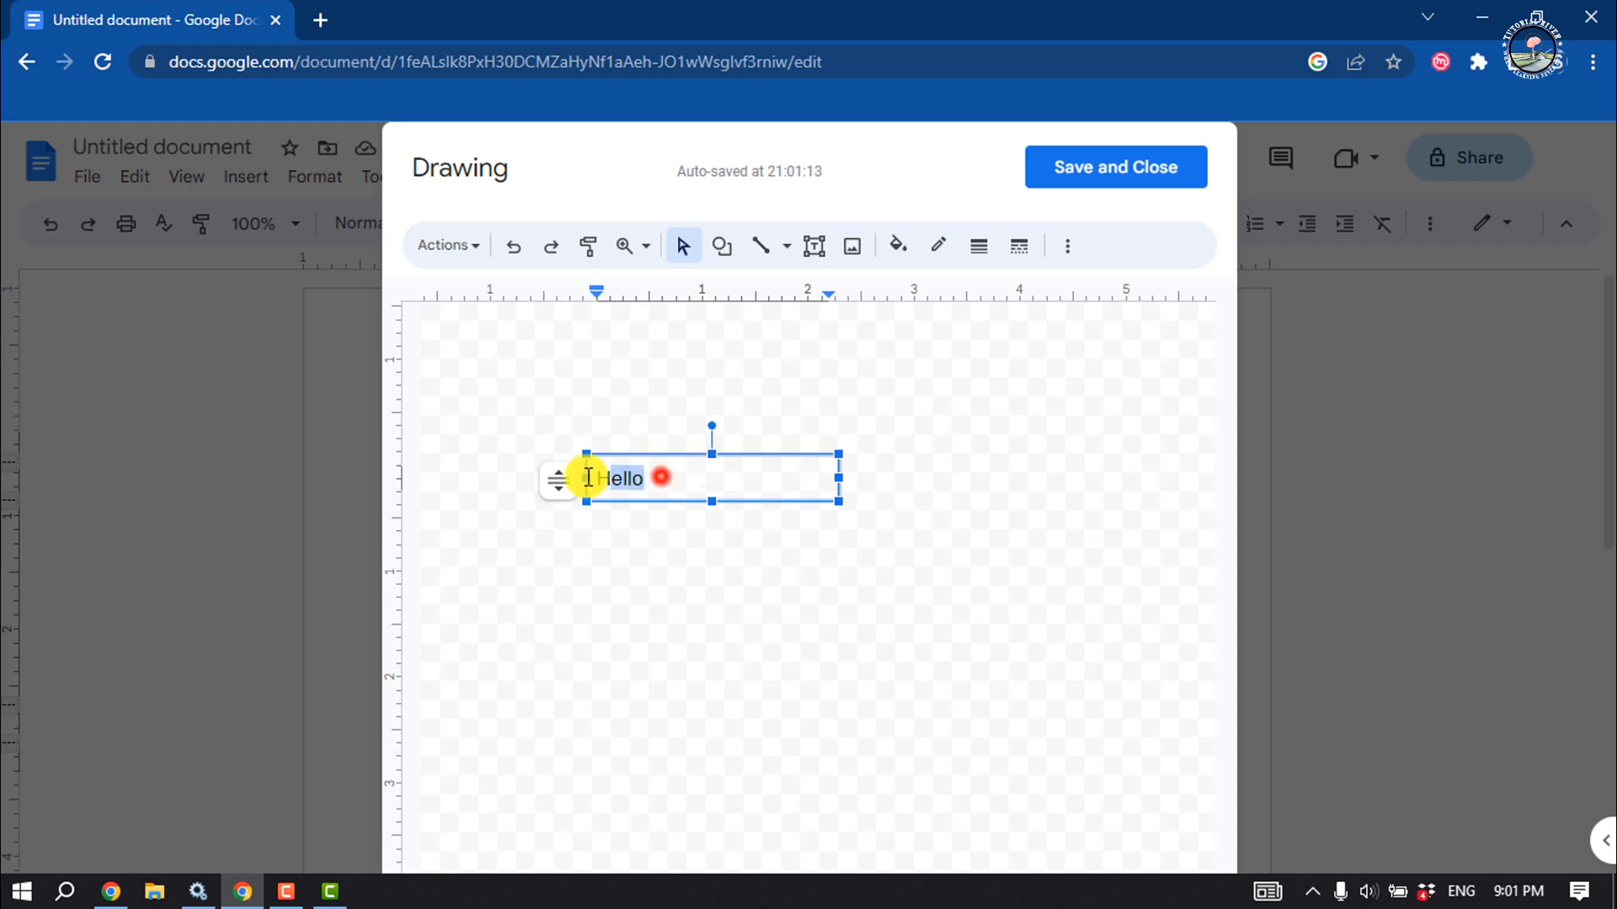
Make the Hello text bold and enlarge its font size to 18.
left_click(1066, 246)
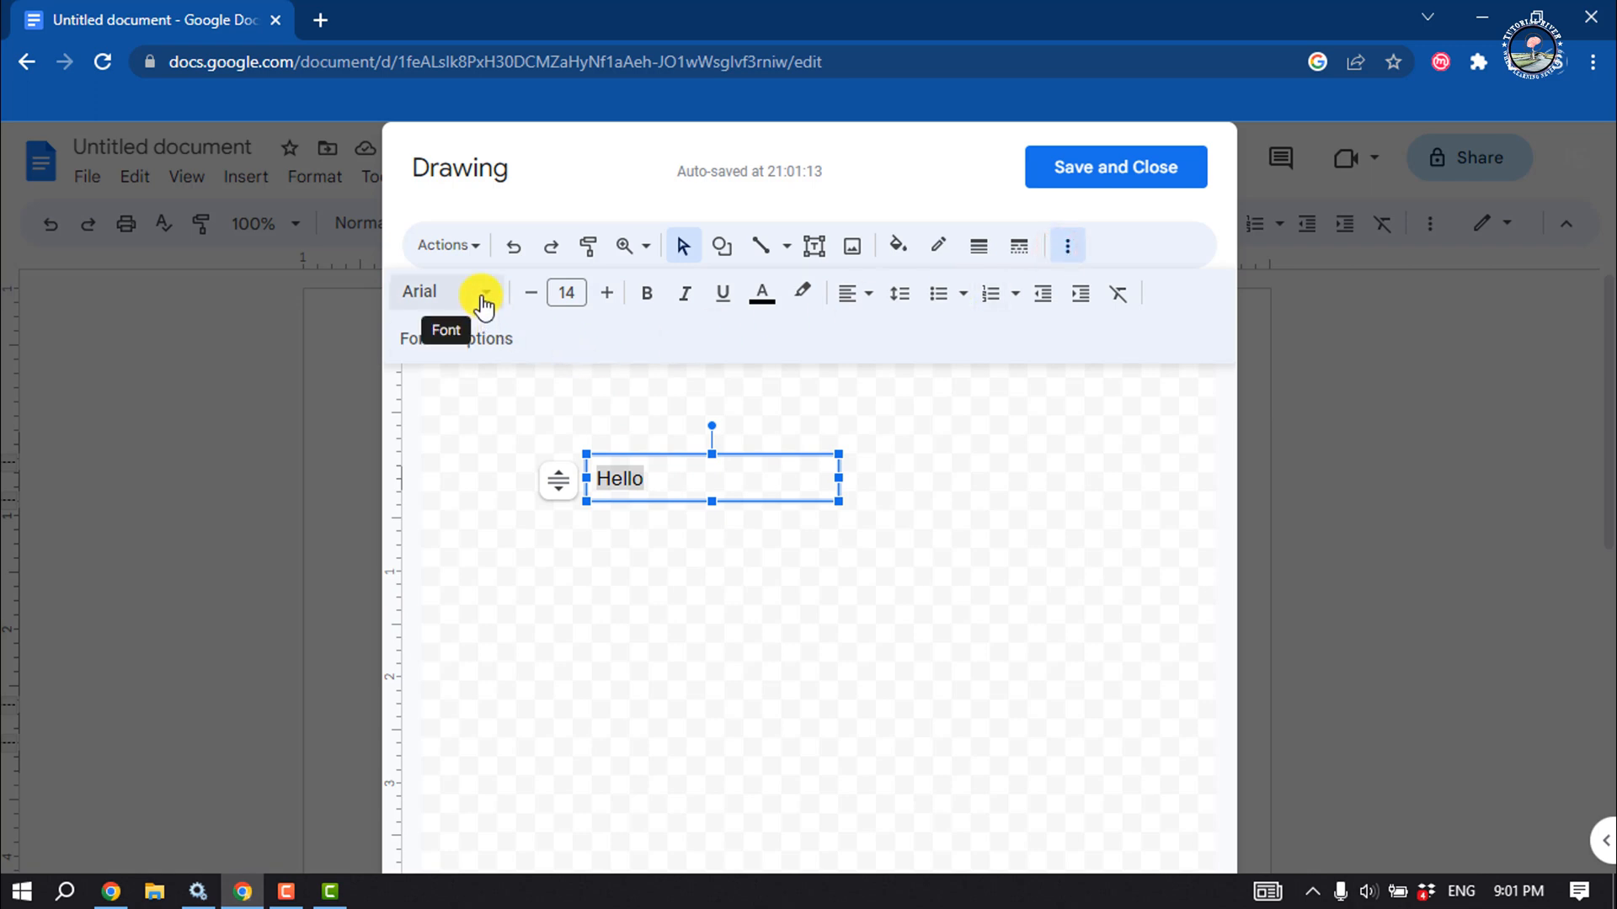
left_click(607, 293)
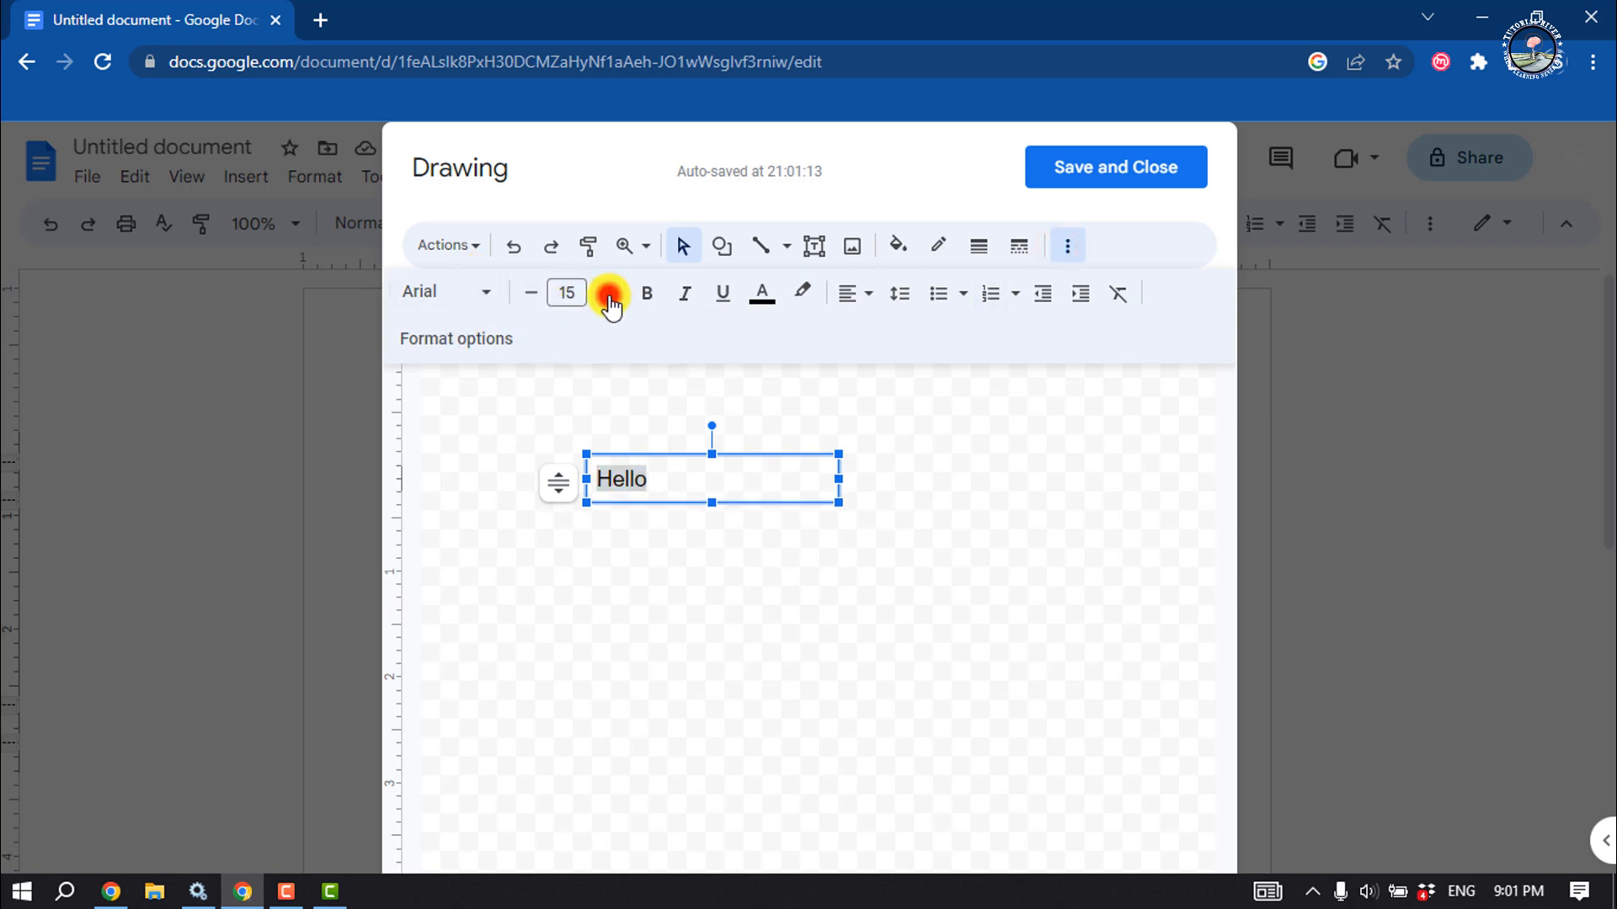
left_click(646, 293)
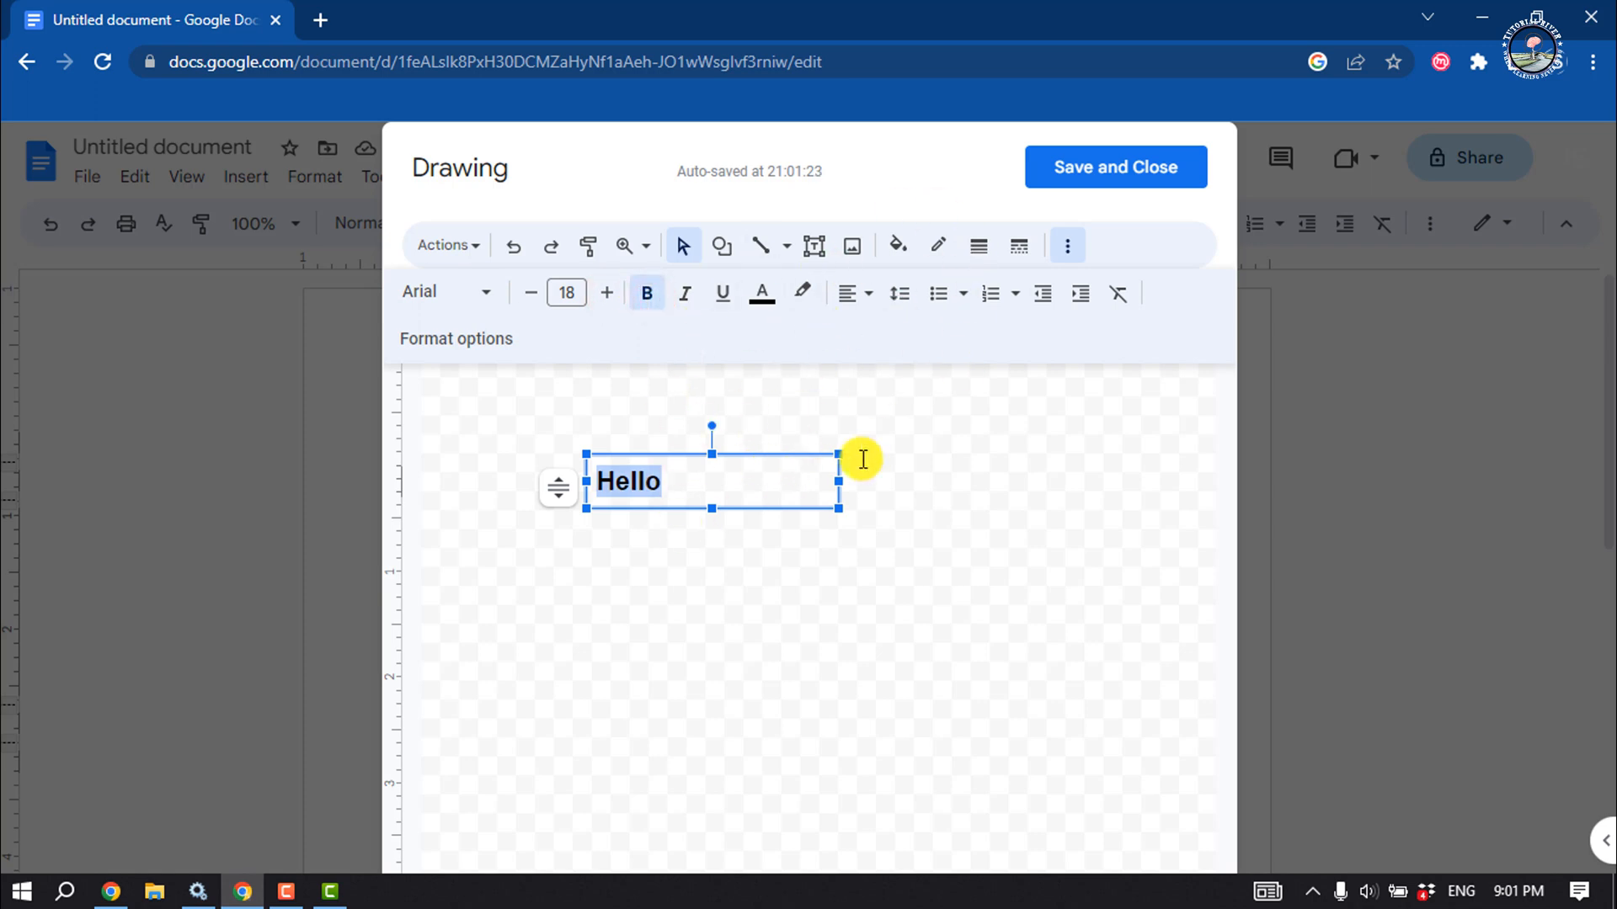
left_click(1067, 246)
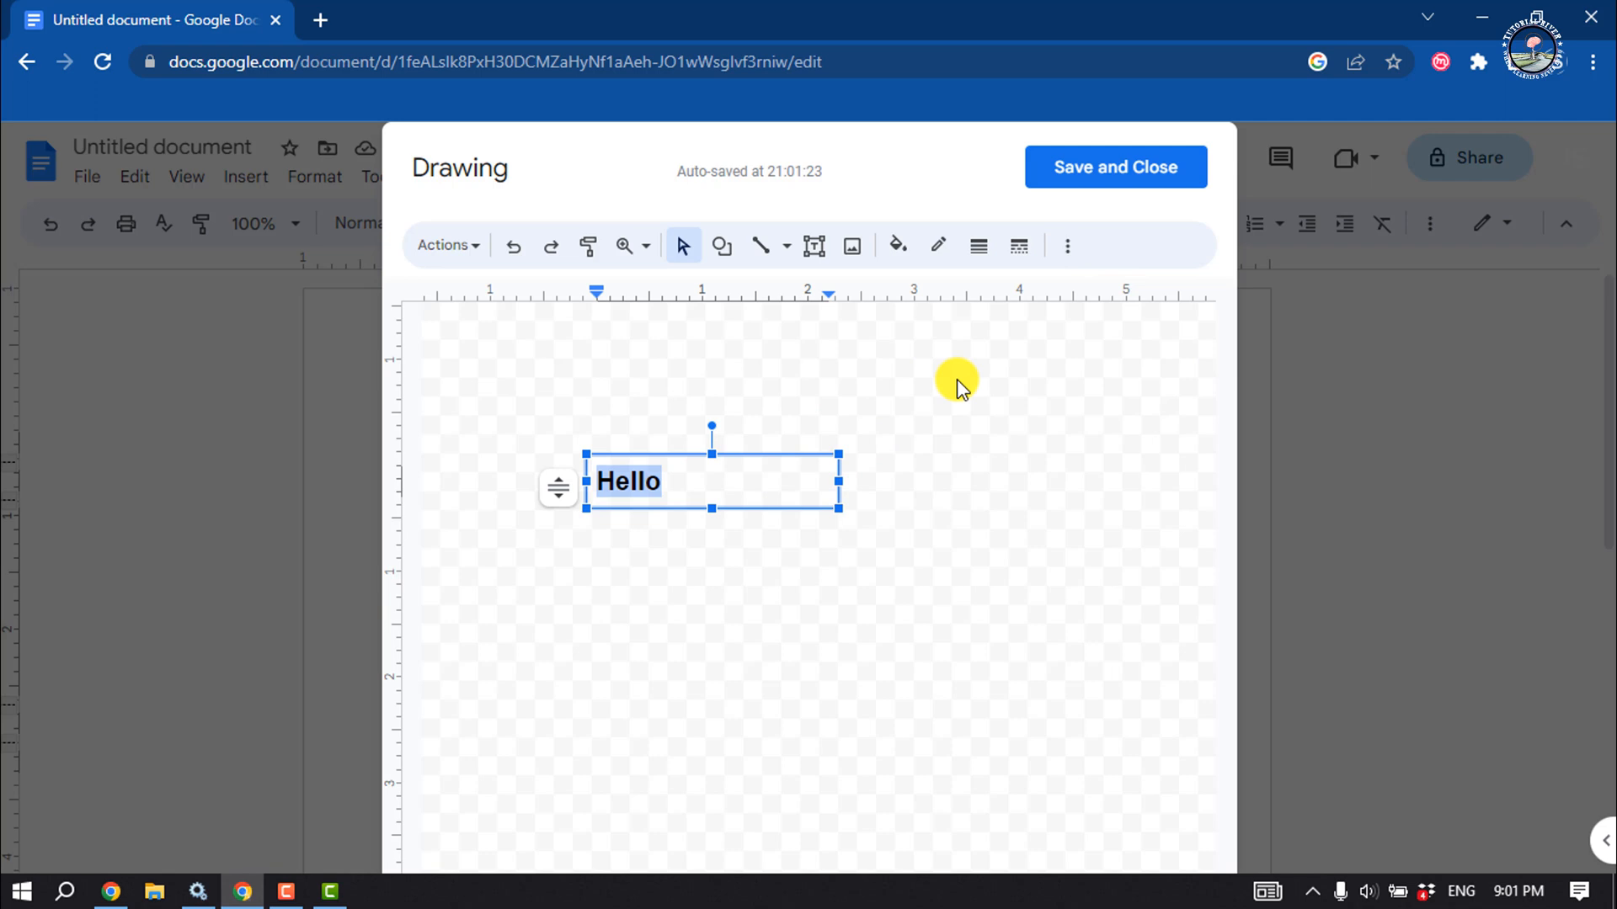
mouse_move(646, 453)
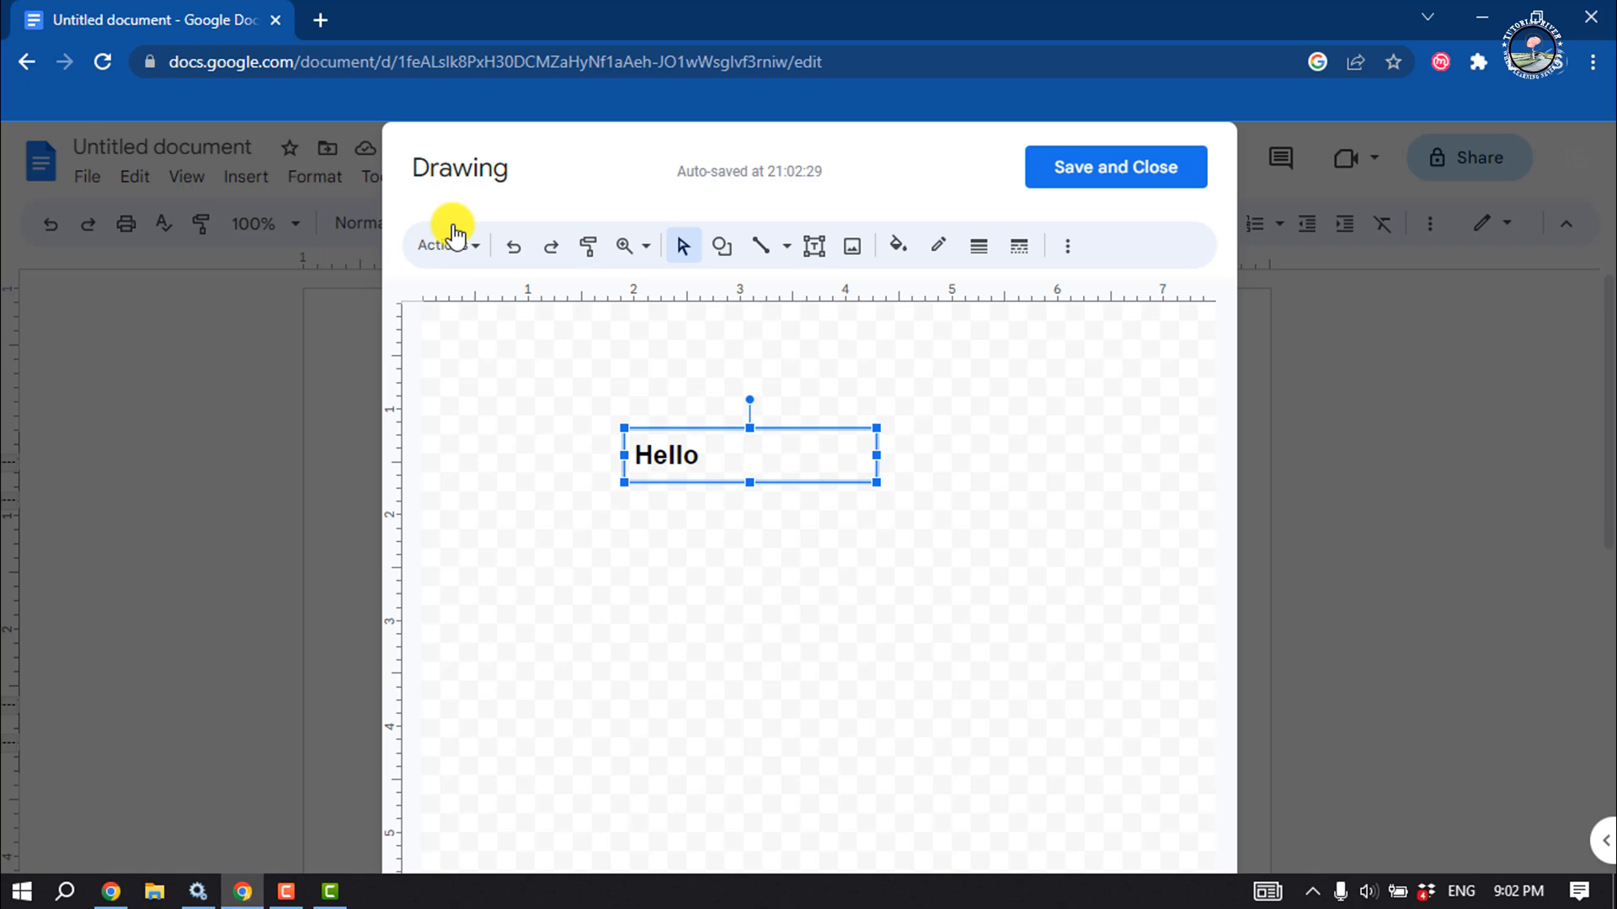
Rotate the Hello text box 90° counter-clockwise so it reads bottom to top.
left_click(444, 246)
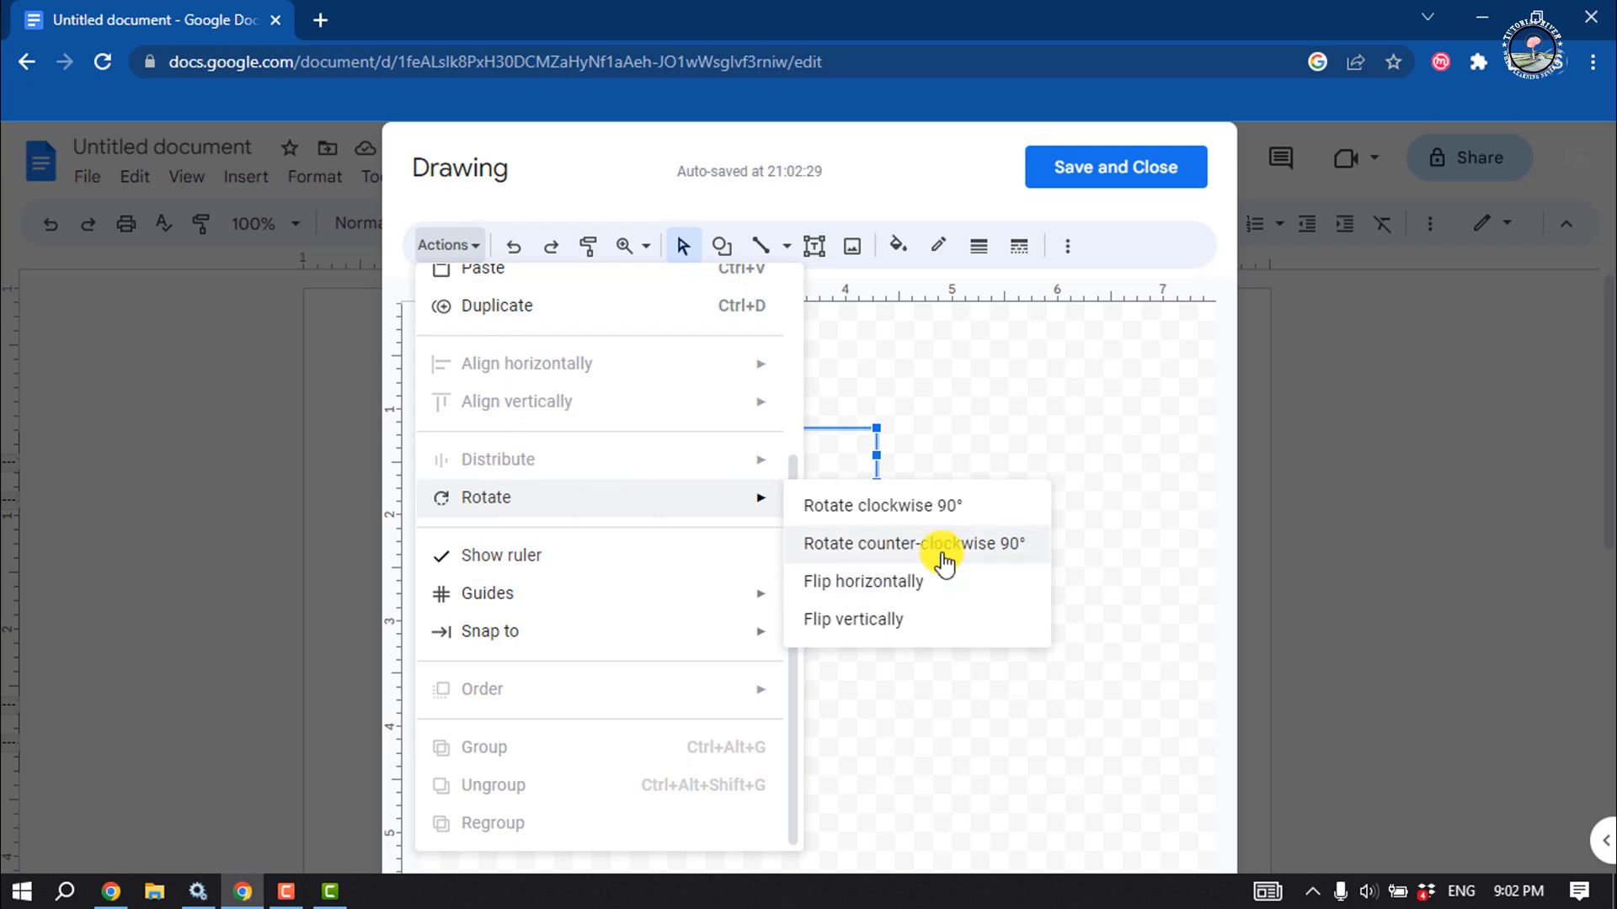
left_click(913, 544)
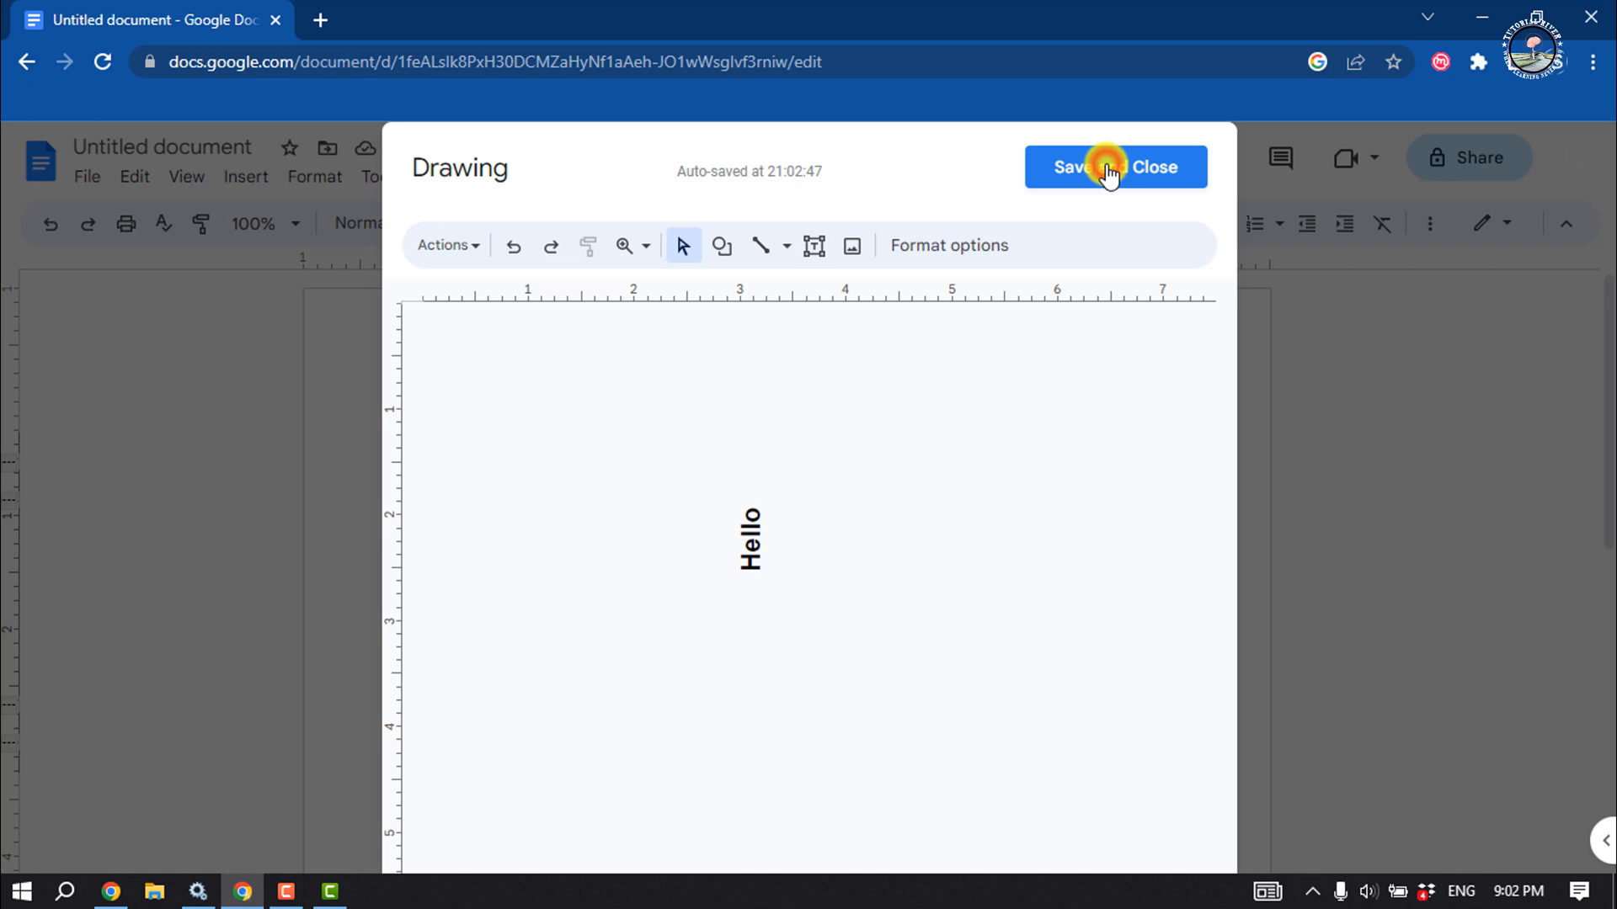
Save and close the drawing so the vertical Hello lands in the AGe cell.
left_click(1114, 167)
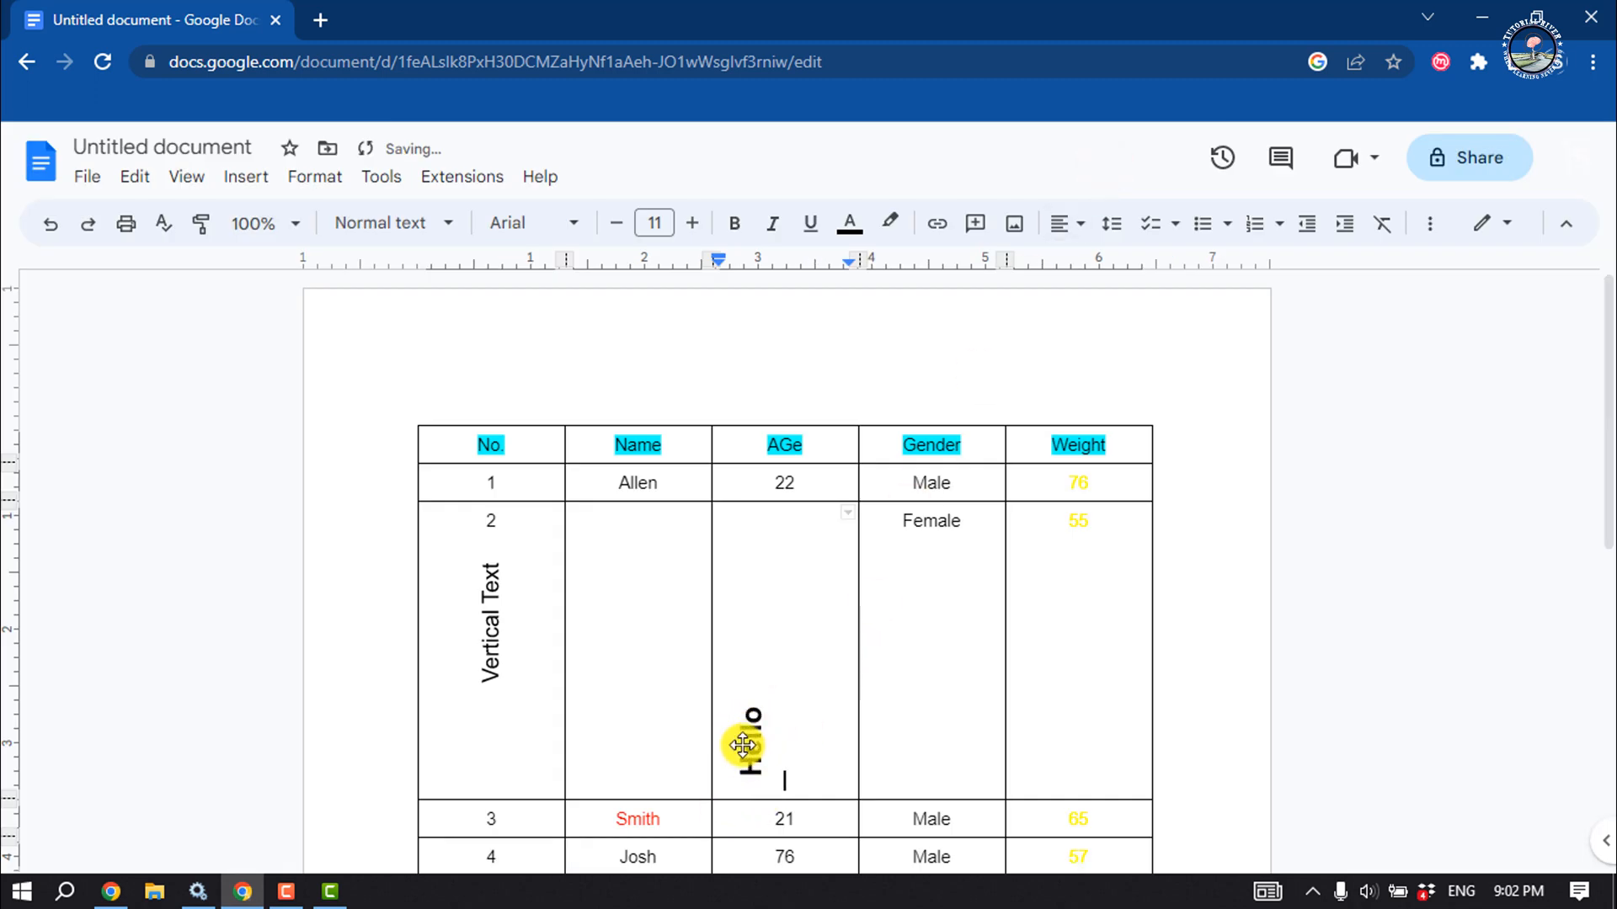
type("Hello")
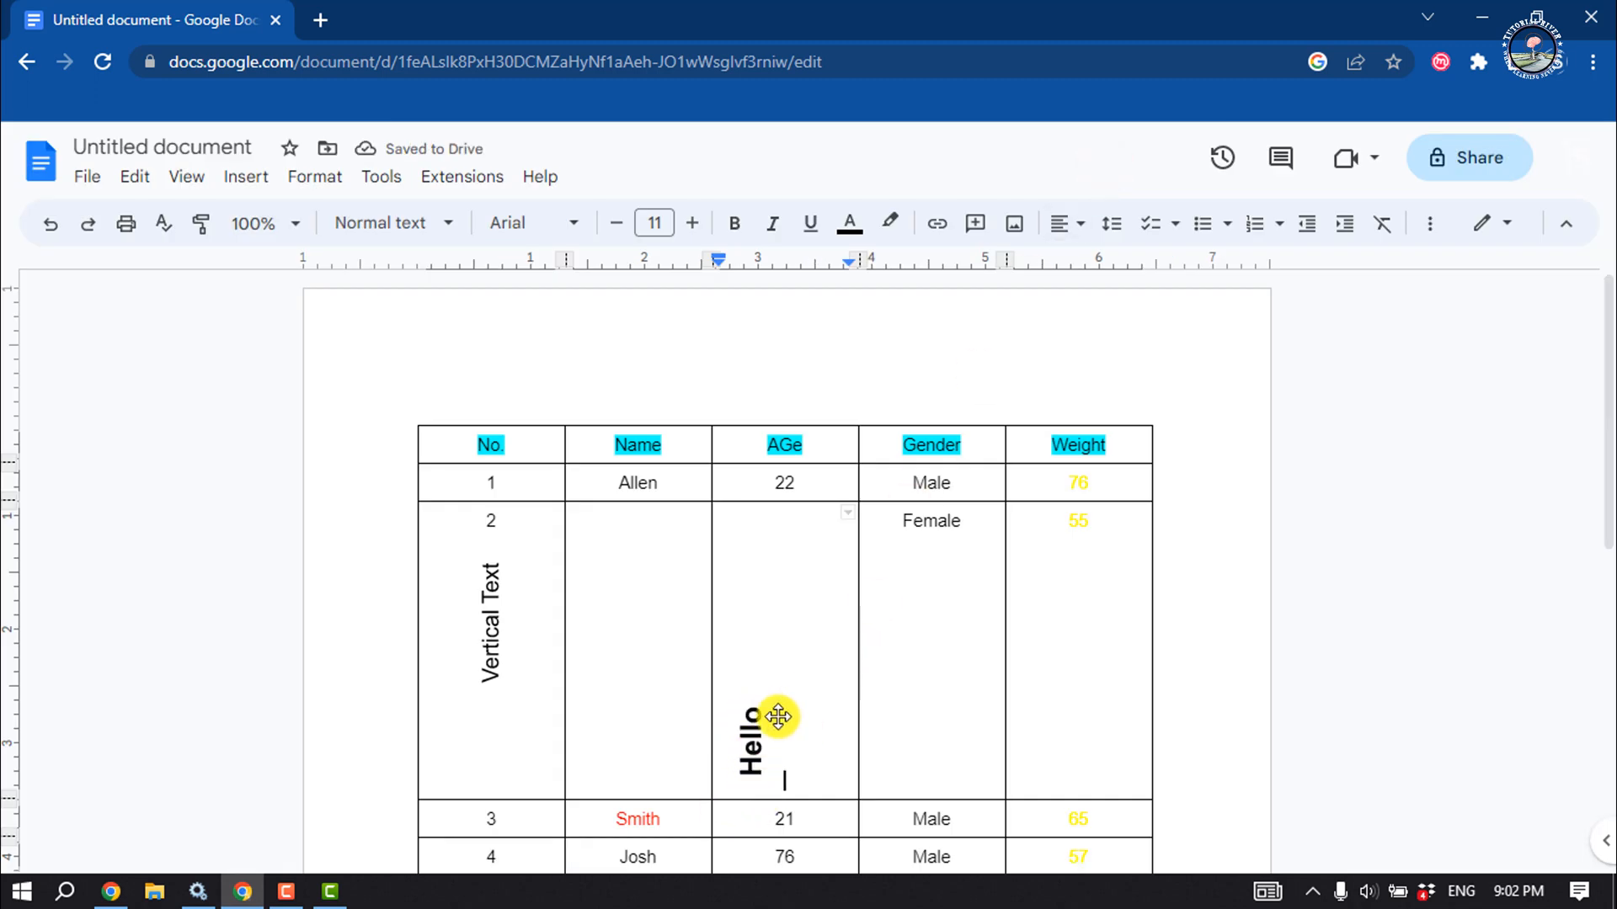